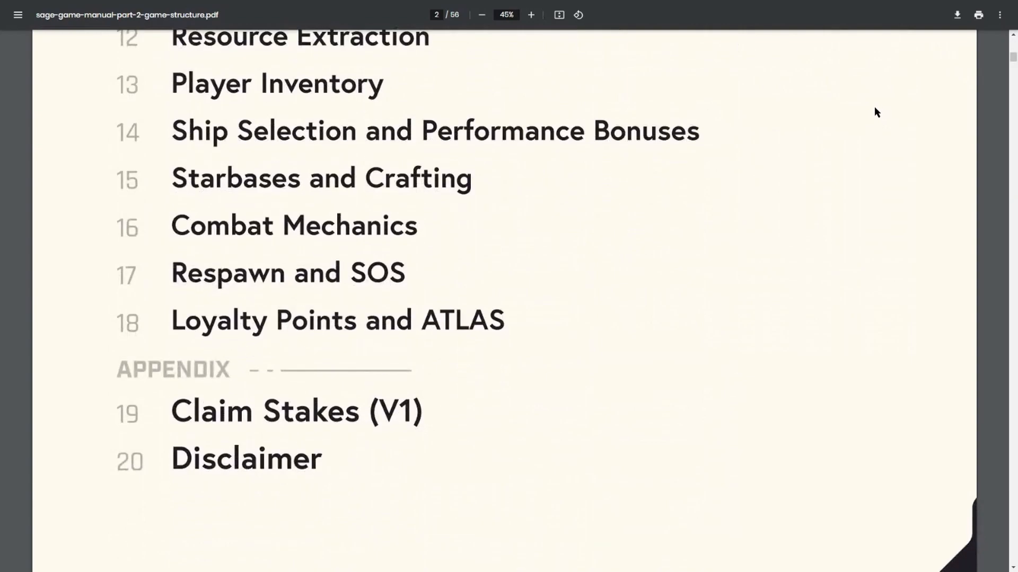
Scroll from the table of contents past the roadmap and Golden Era pages to page 10, Map of Galia.
scroll(down, 3)
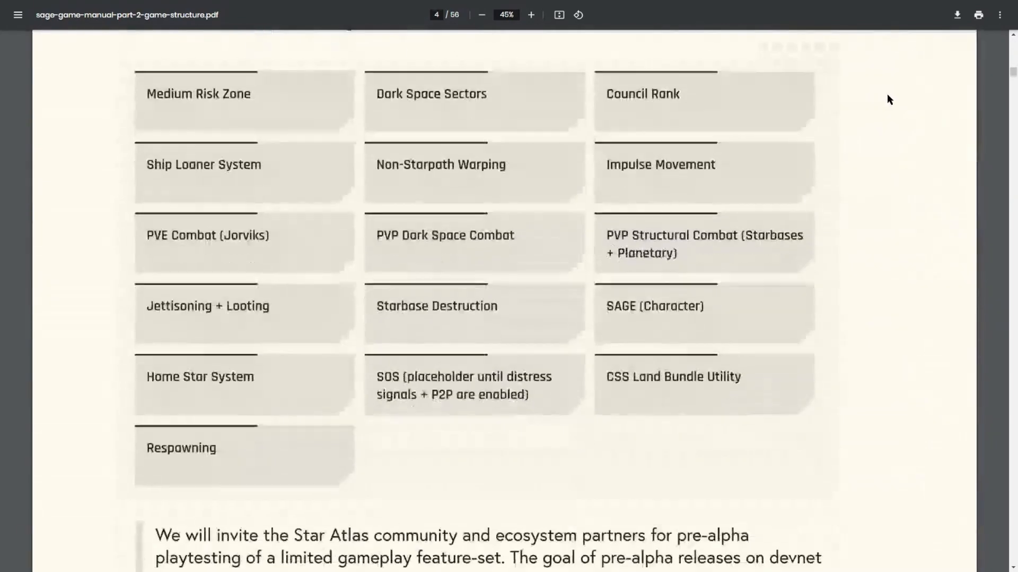
scroll(down, 3)
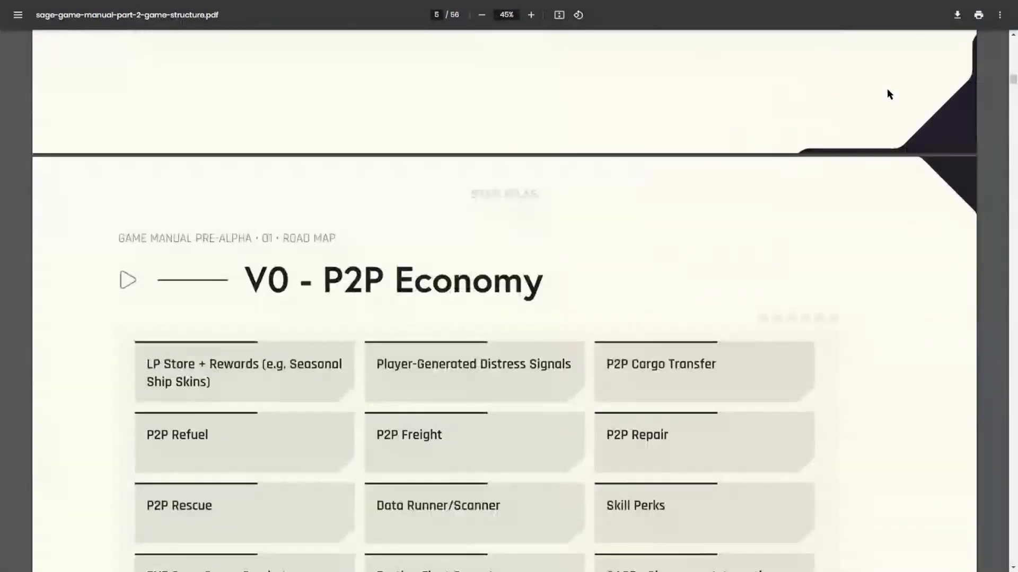
scroll(down, 3)
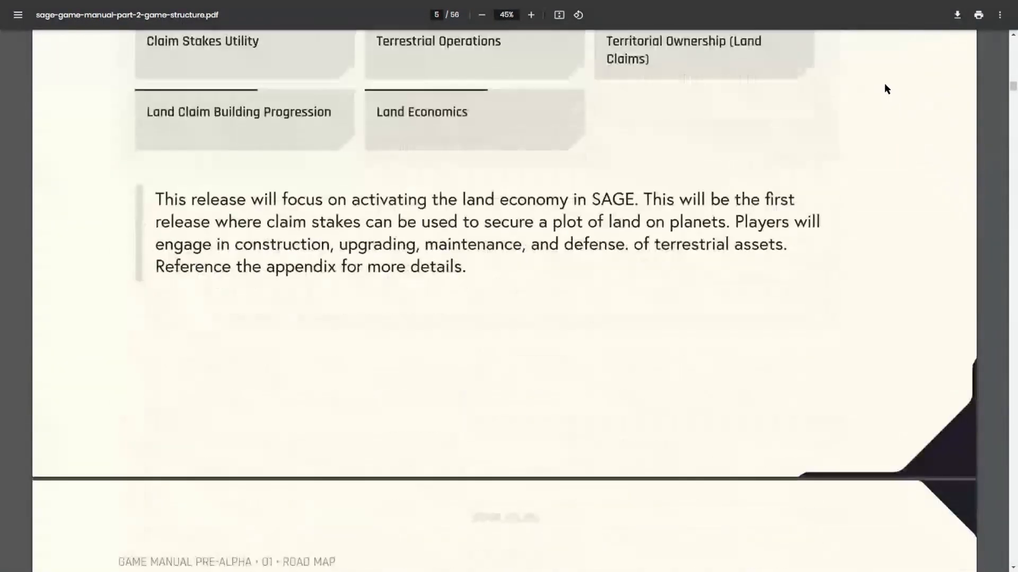
scroll(down, 3)
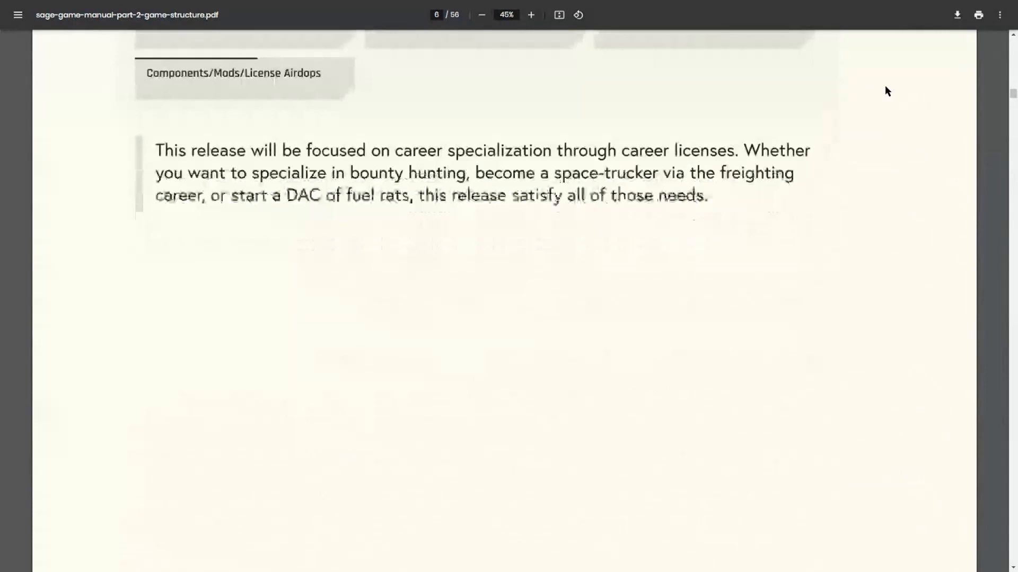
scroll(down, 3)
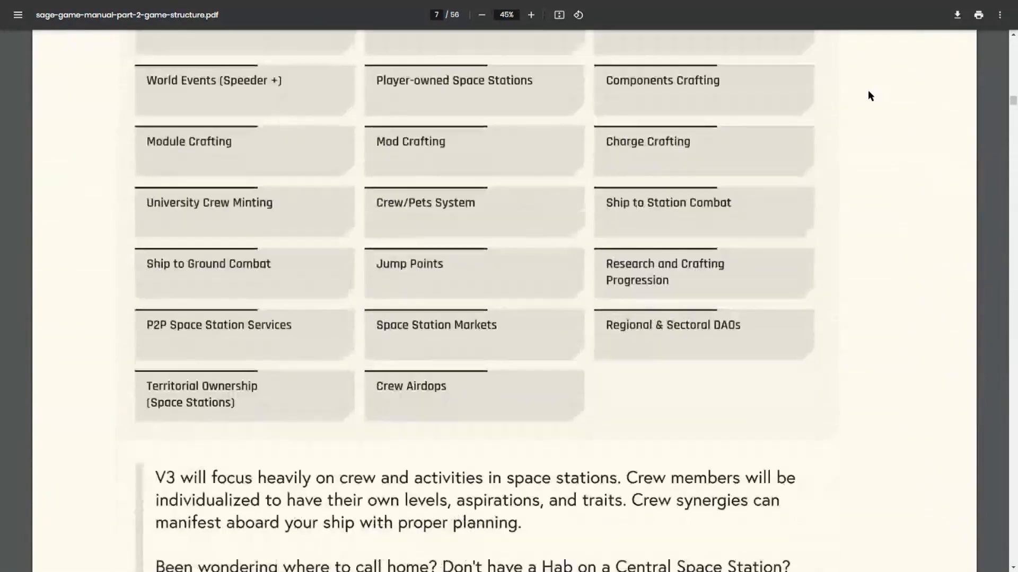
scroll(down, 3)
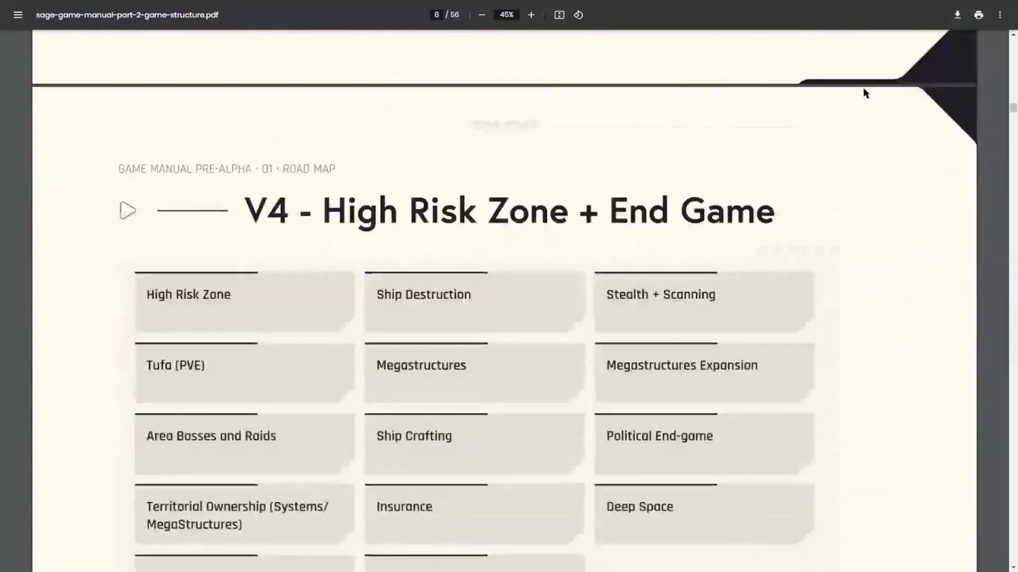
scroll(down, 3)
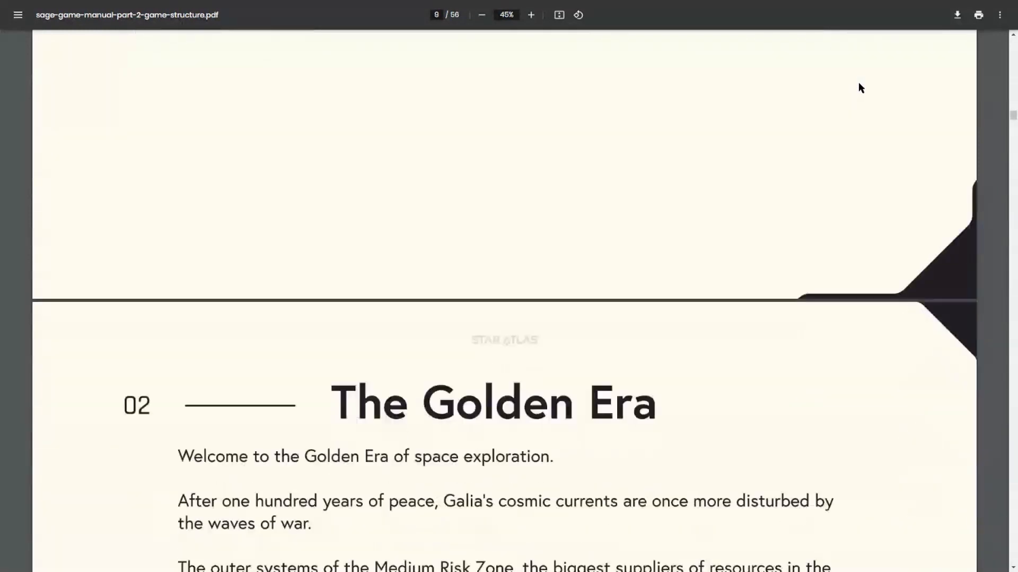
scroll(down, 3)
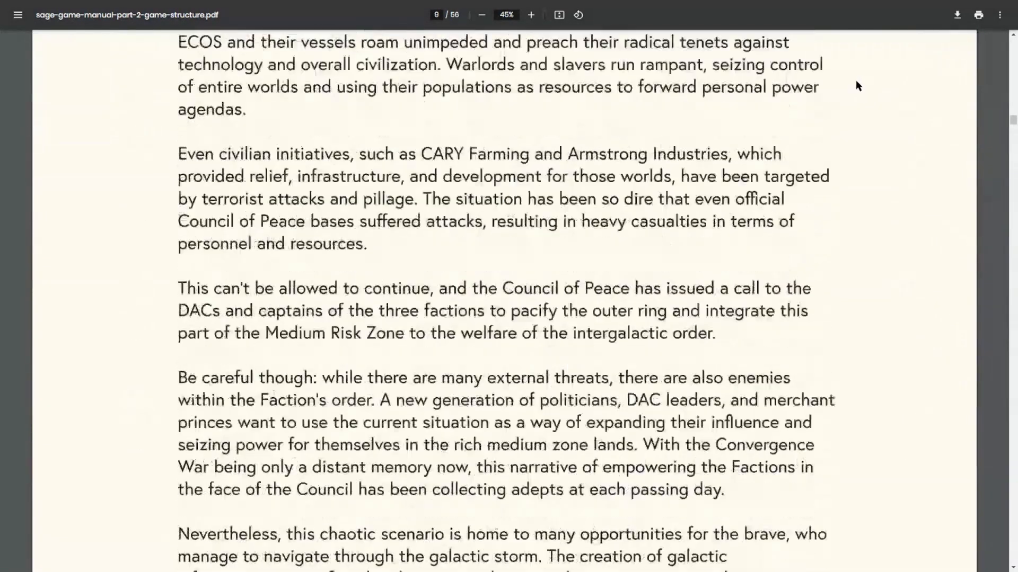
scroll(down, 3)
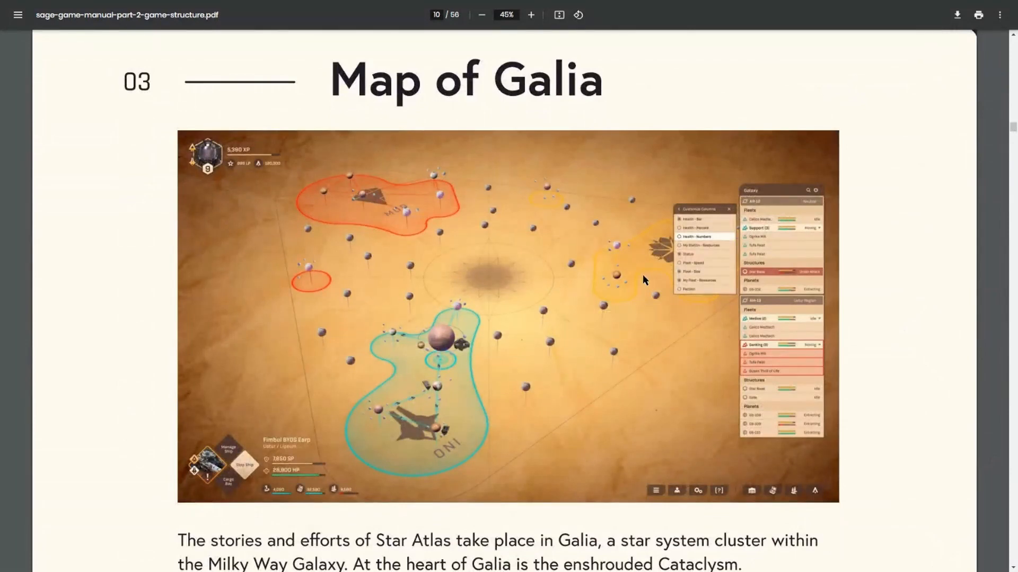
click(530, 15)
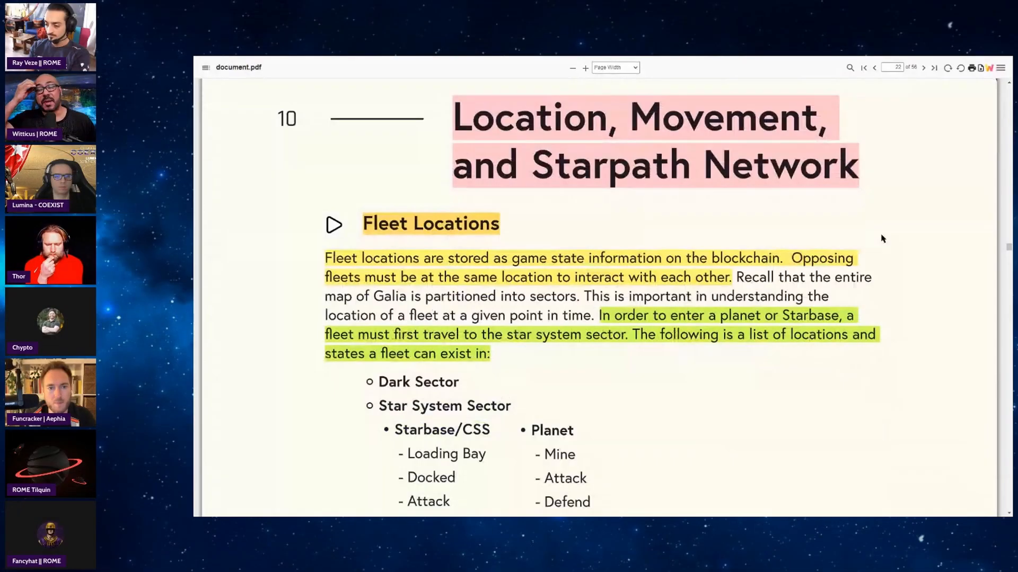
Scroll until the Fleet Locations heading and its full list of states is in view.
scroll(down, 3)
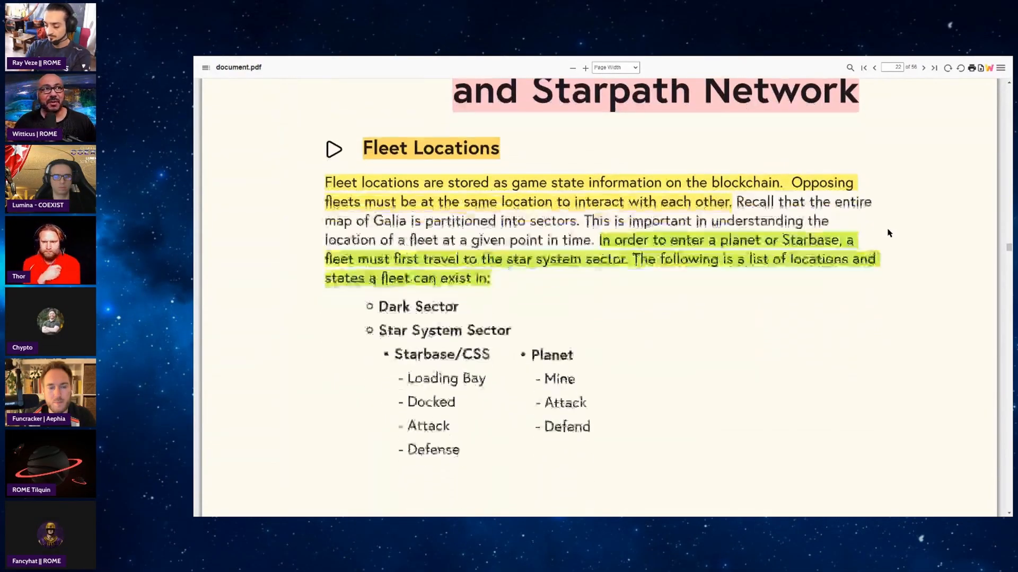
scroll(down, 3)
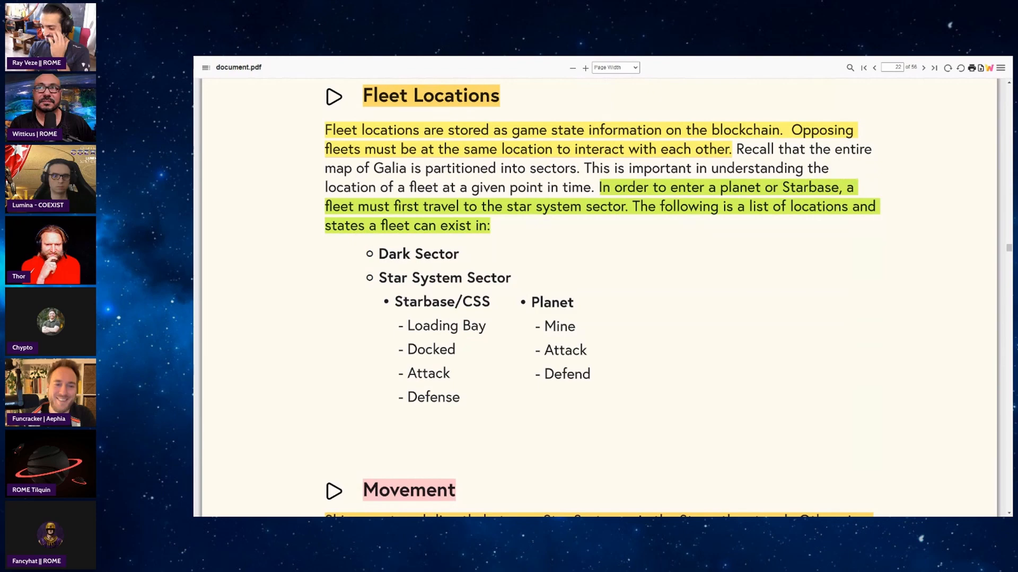
Scroll past Fleet Locations to the Movement heading on page 22 with its three modes of travel.
scroll(down, 3)
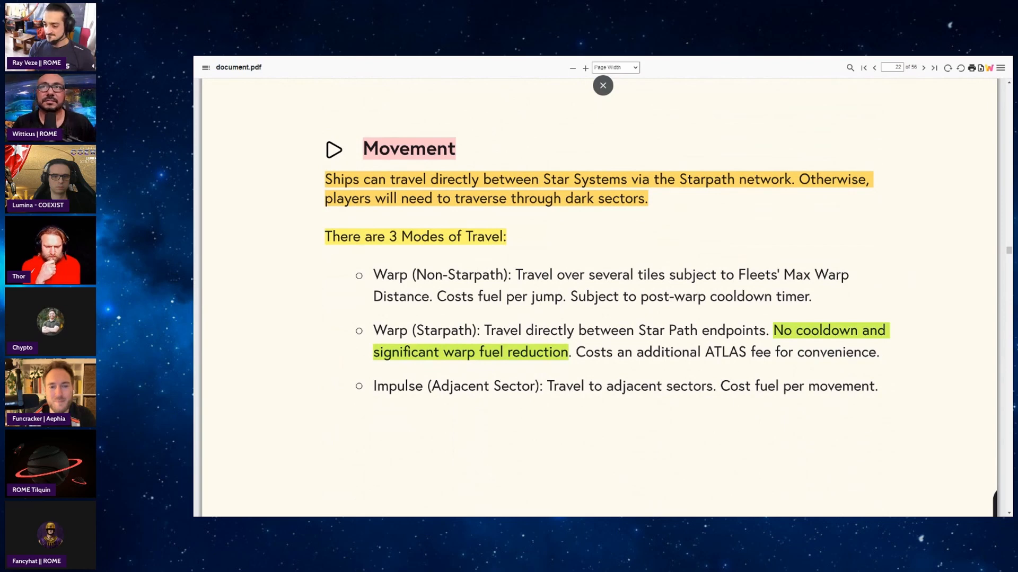
click(602, 84)
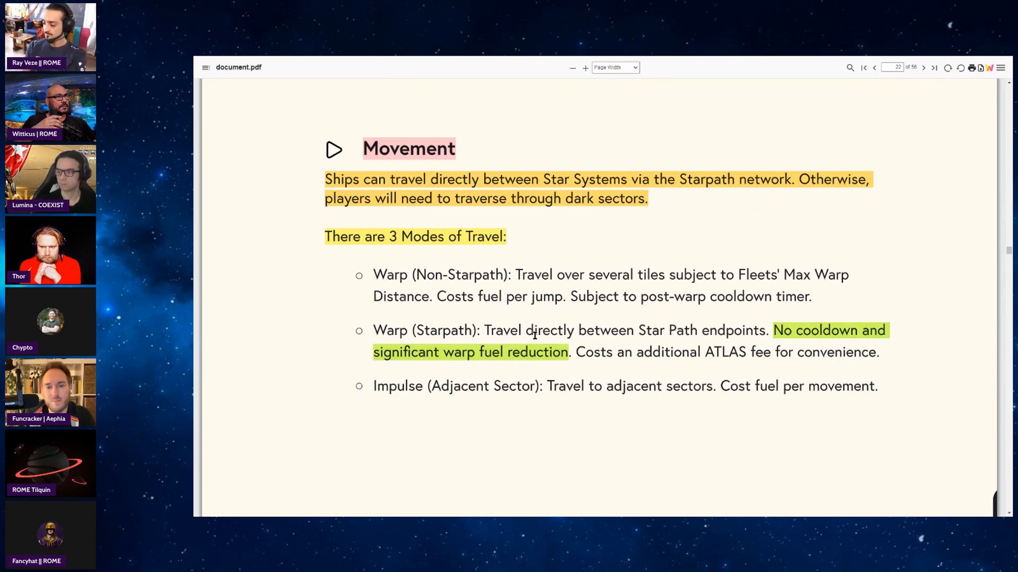
mouse_move(485, 372)
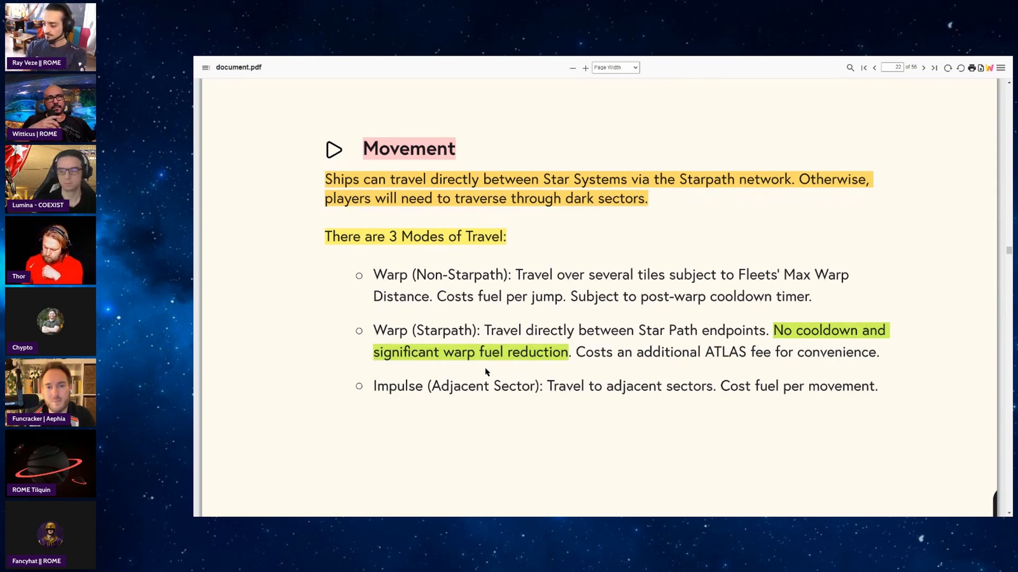
mouse_move(553, 366)
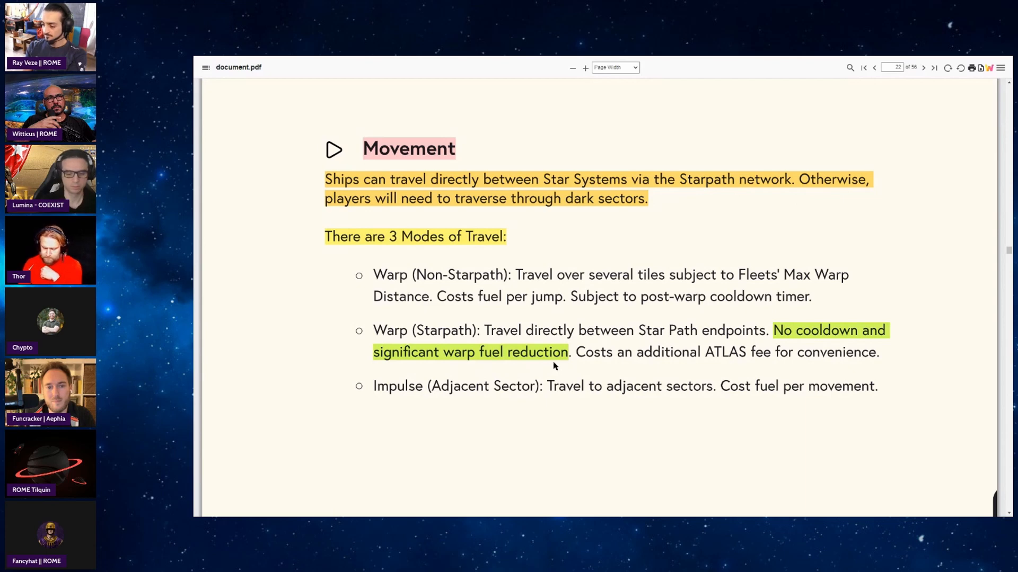
mouse_move(529, 364)
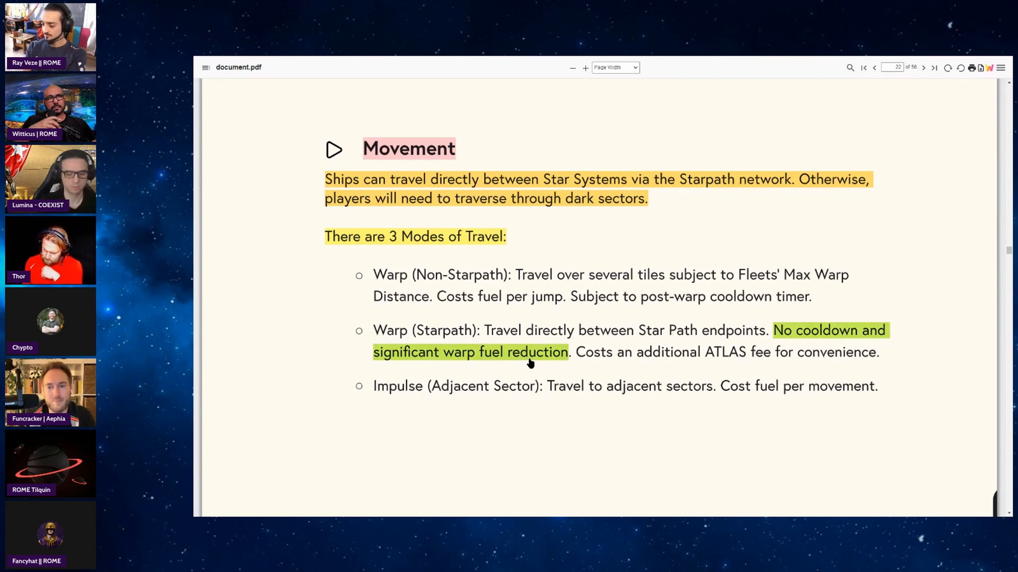
mouse_move(436, 357)
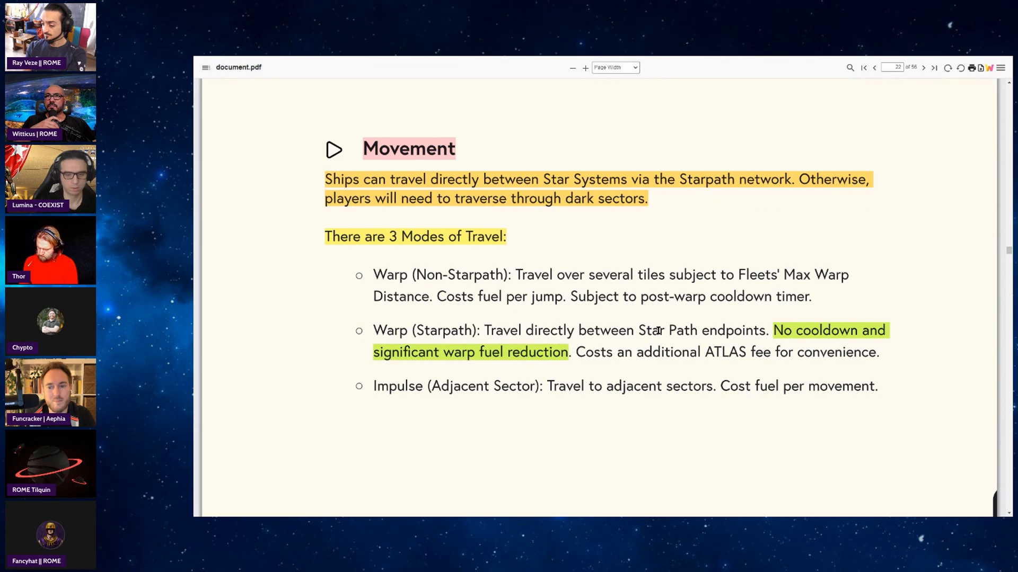
mouse_move(923, 284)
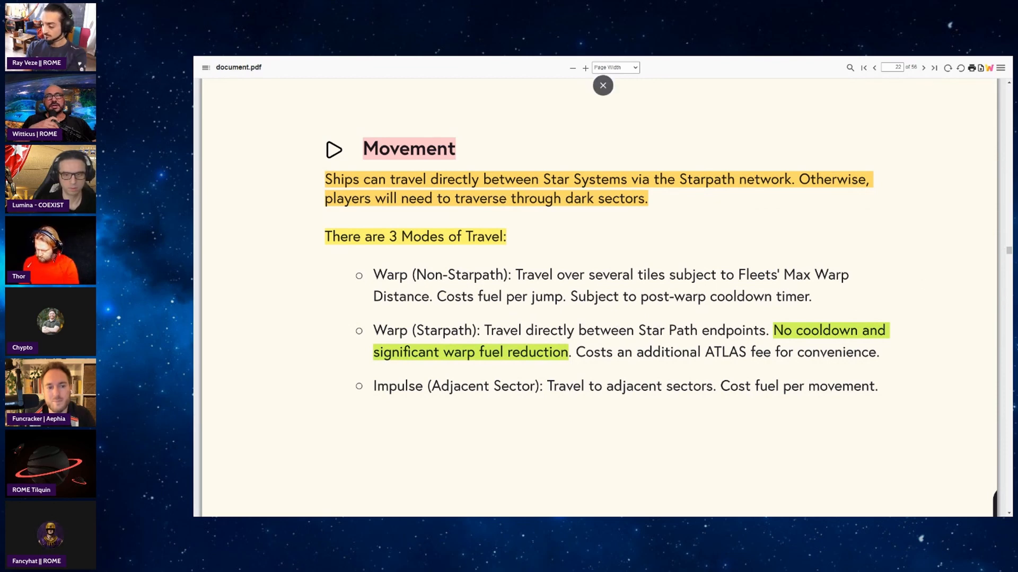
Advance to the next page's Starpath Network section on faction-owned star paths and fuel costs.
click(602, 85)
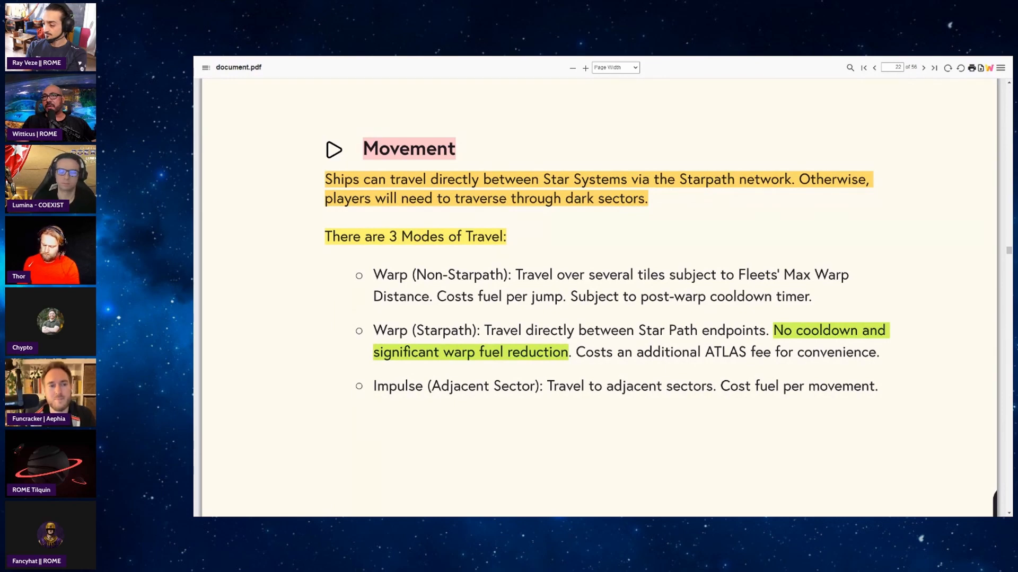
click(924, 68)
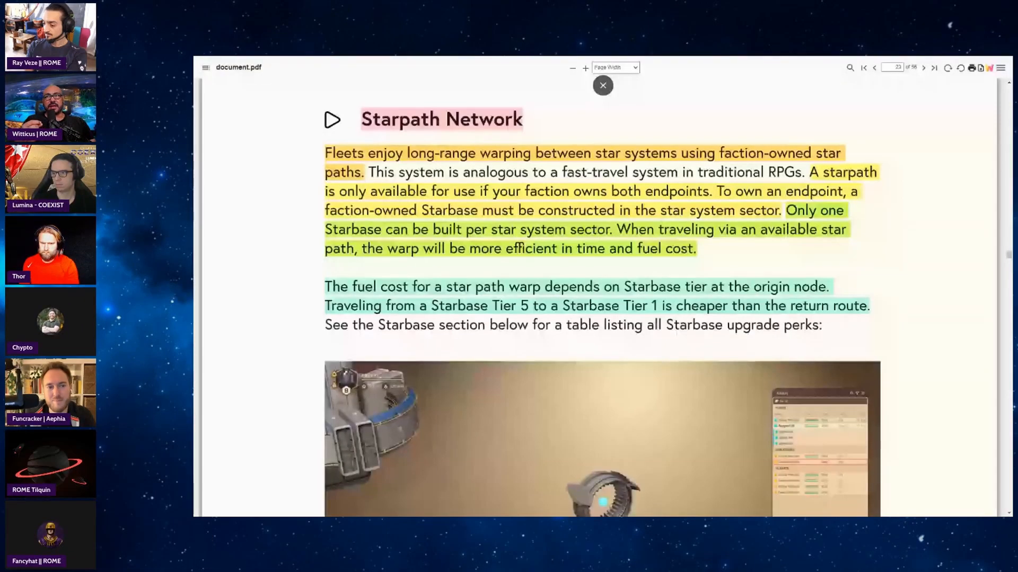
click(602, 85)
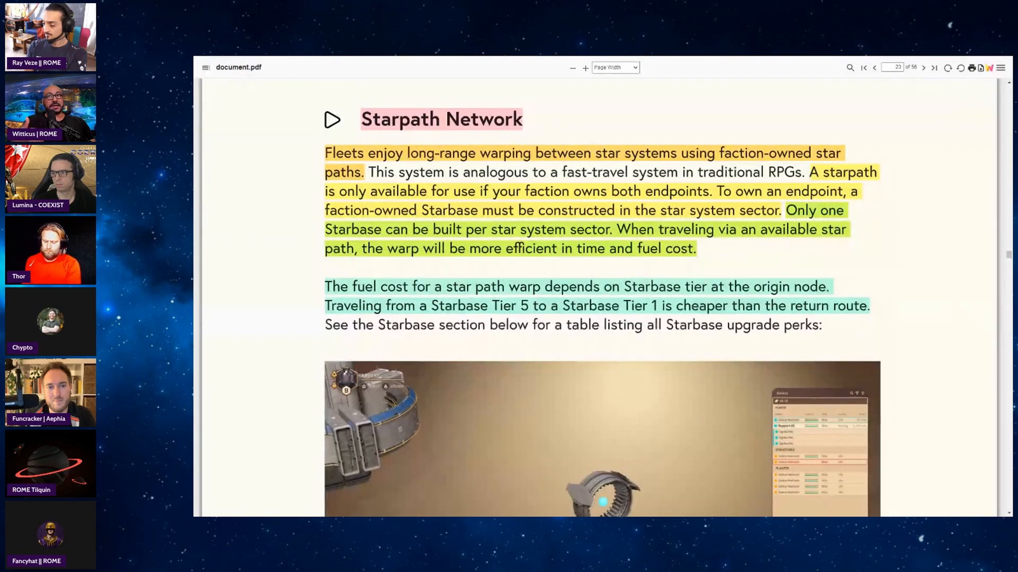